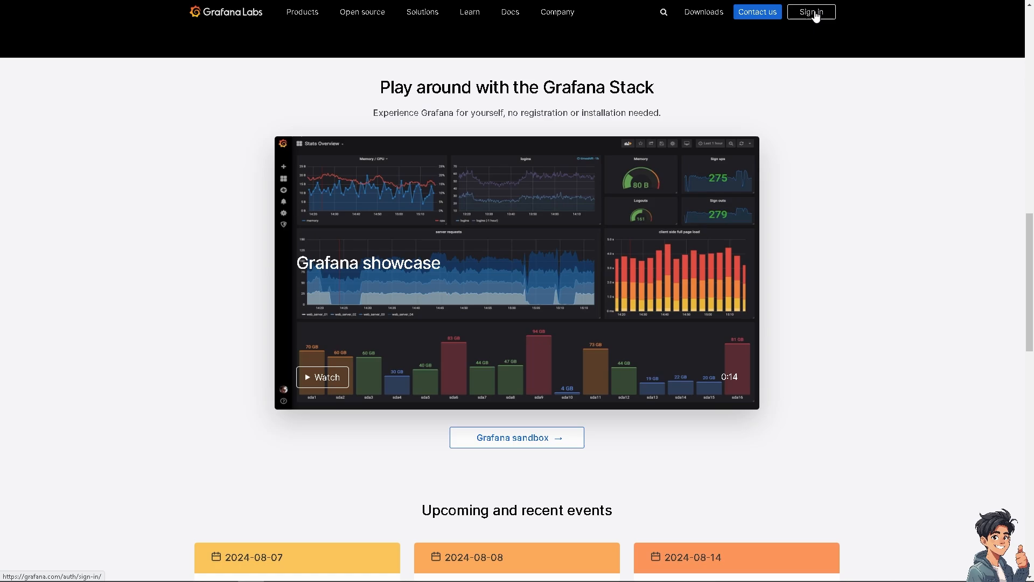
# Step: Go from the Grafana Labs homepage to Sign in, then Register to reach the free account form
pyautogui.click(810, 11)
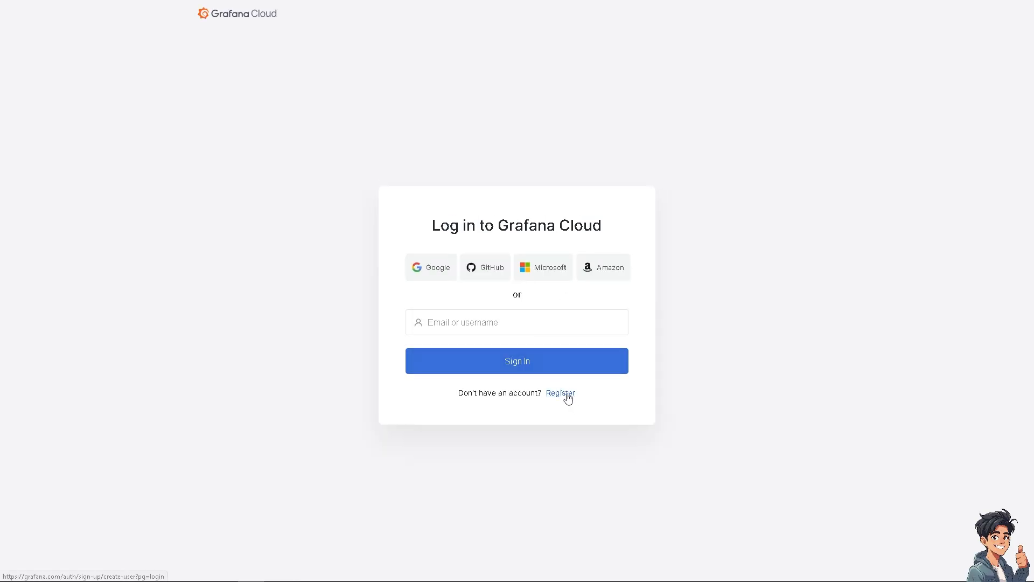
pyautogui.click(560, 393)
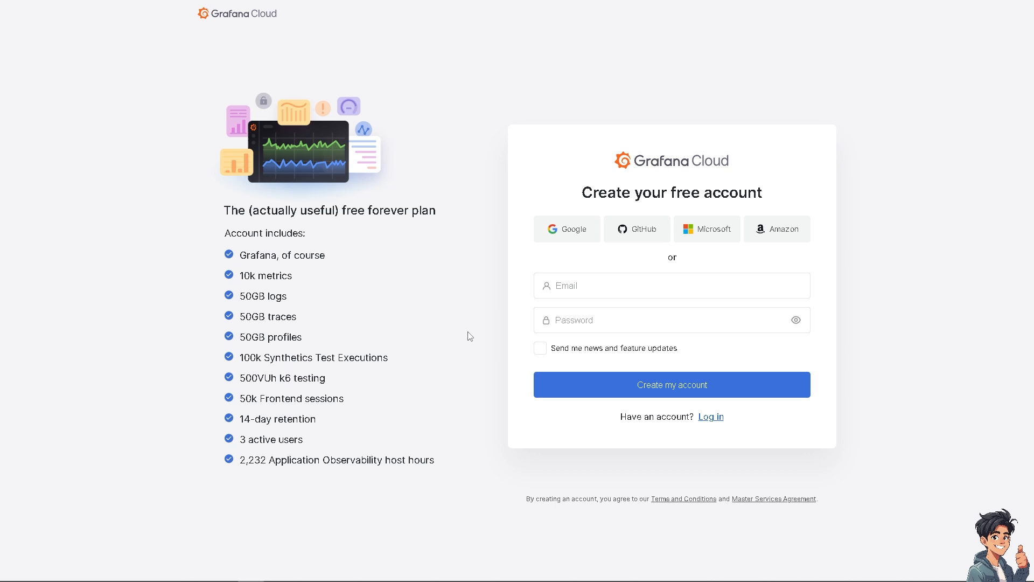
pyautogui.click(670, 285)
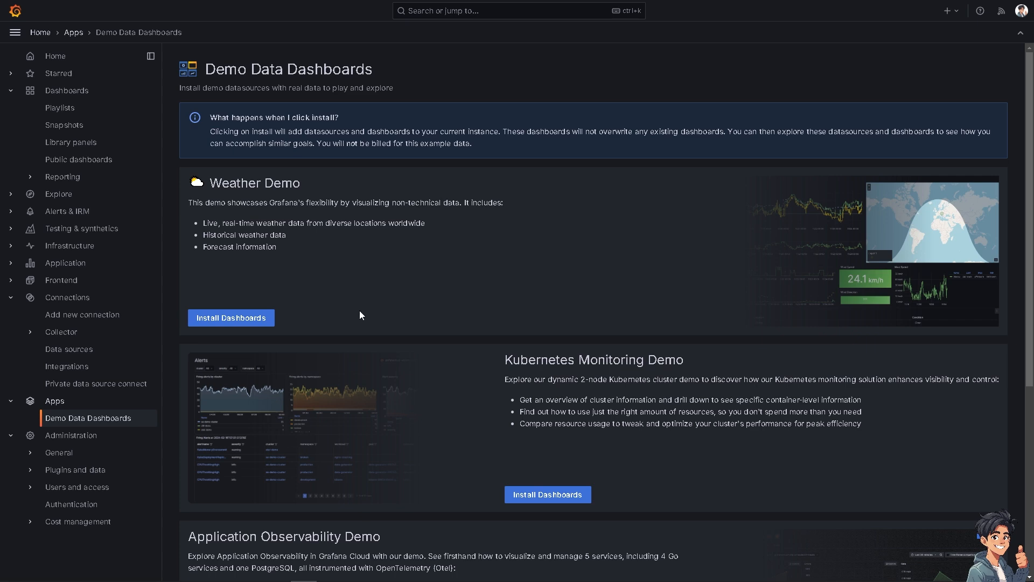
pyautogui.scroll(-3)
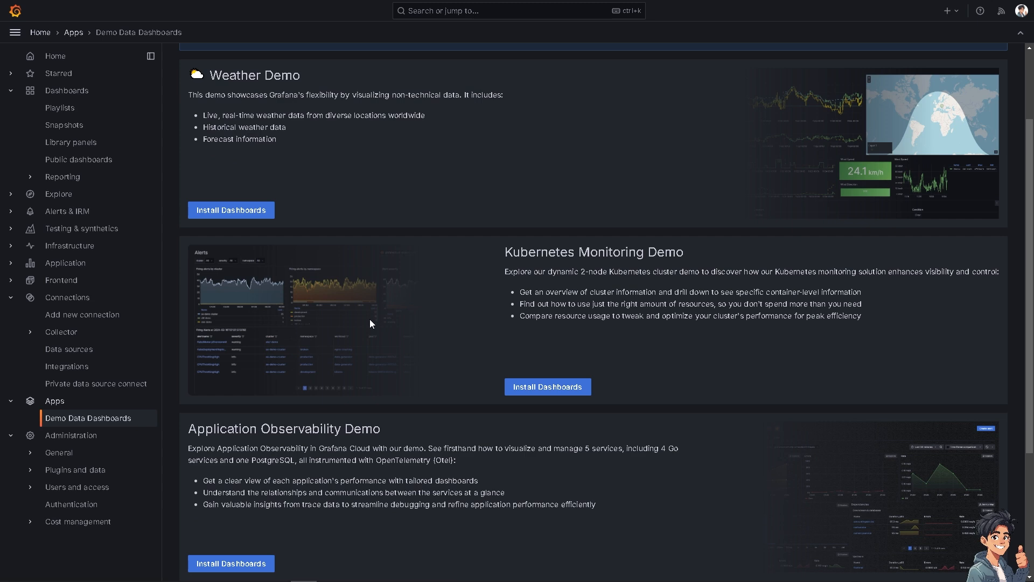
pyautogui.scroll(-3)
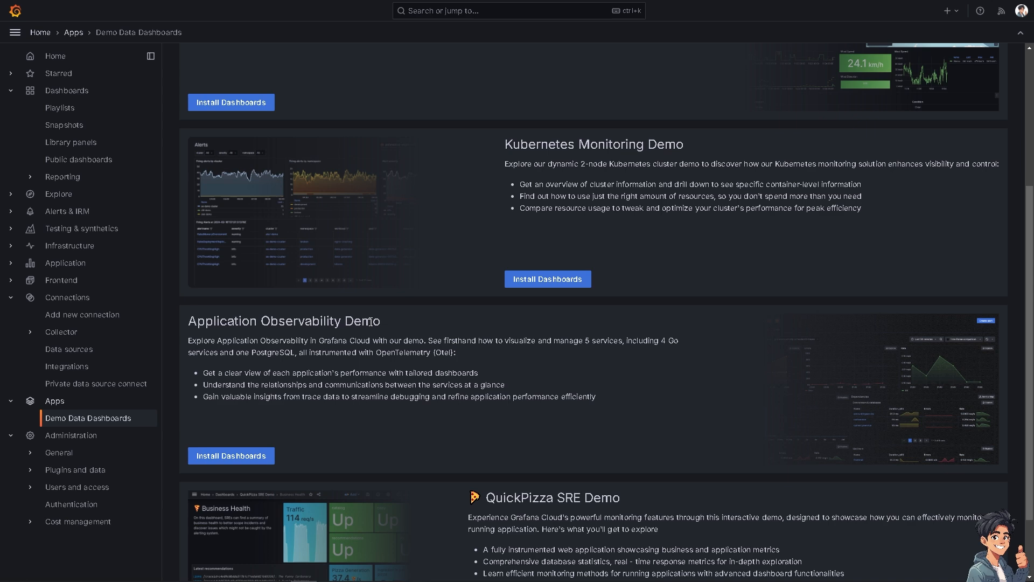
pyautogui.moveTo(355, 302)
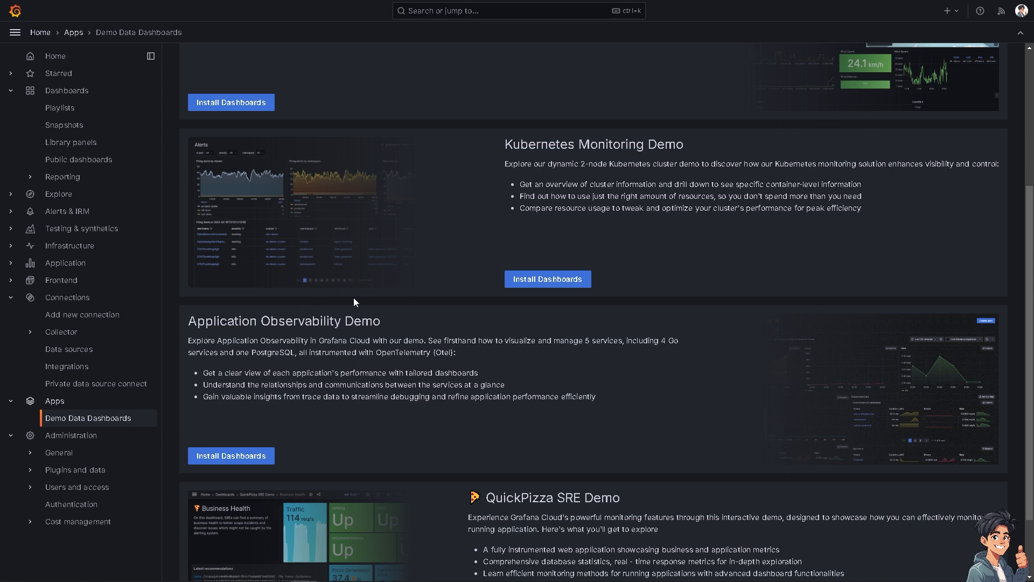
pyautogui.scroll(-3)
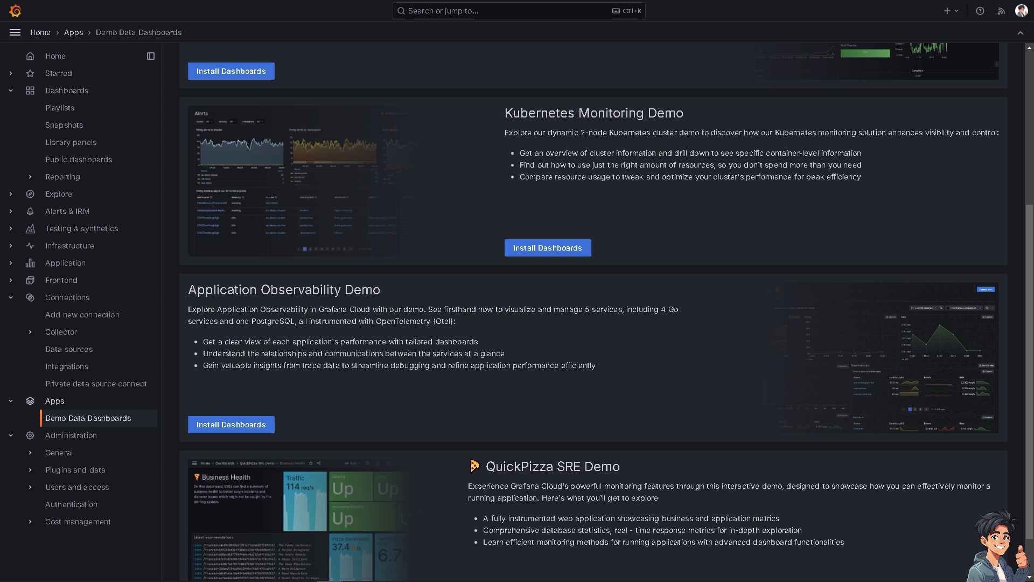
pyautogui.moveTo(58, 73)
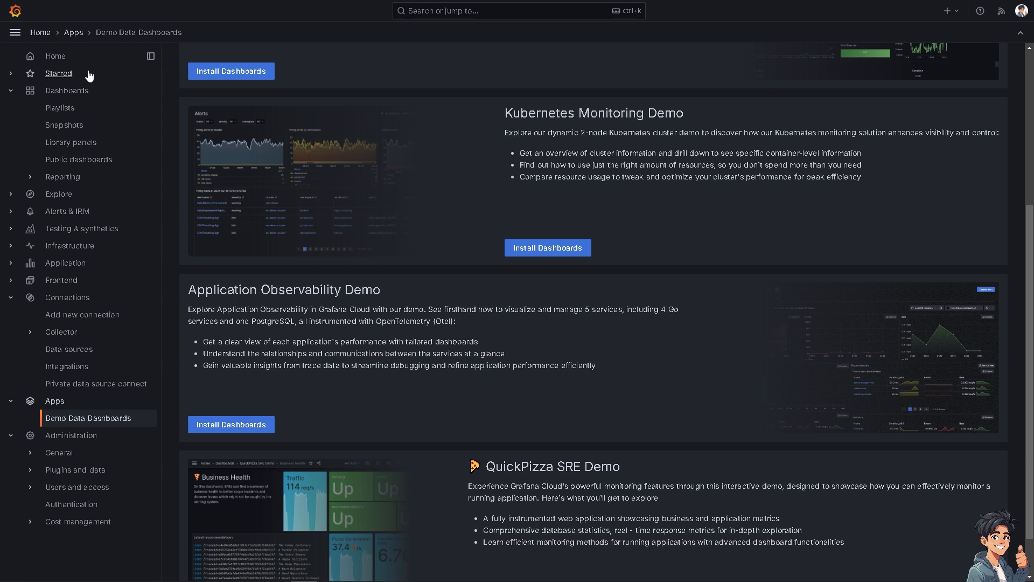
pyautogui.moveTo(58, 107)
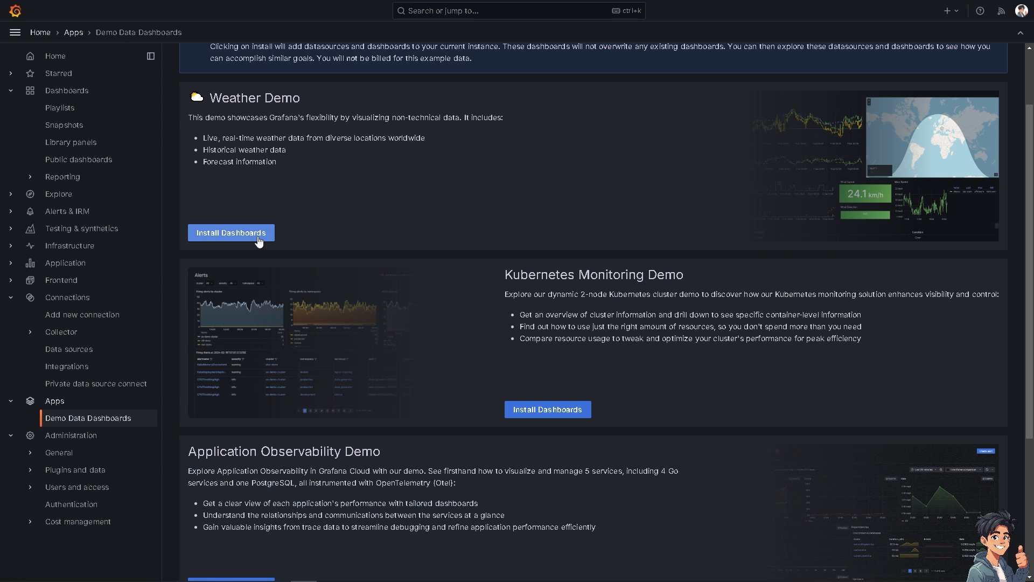
pyautogui.moveTo(66, 91)
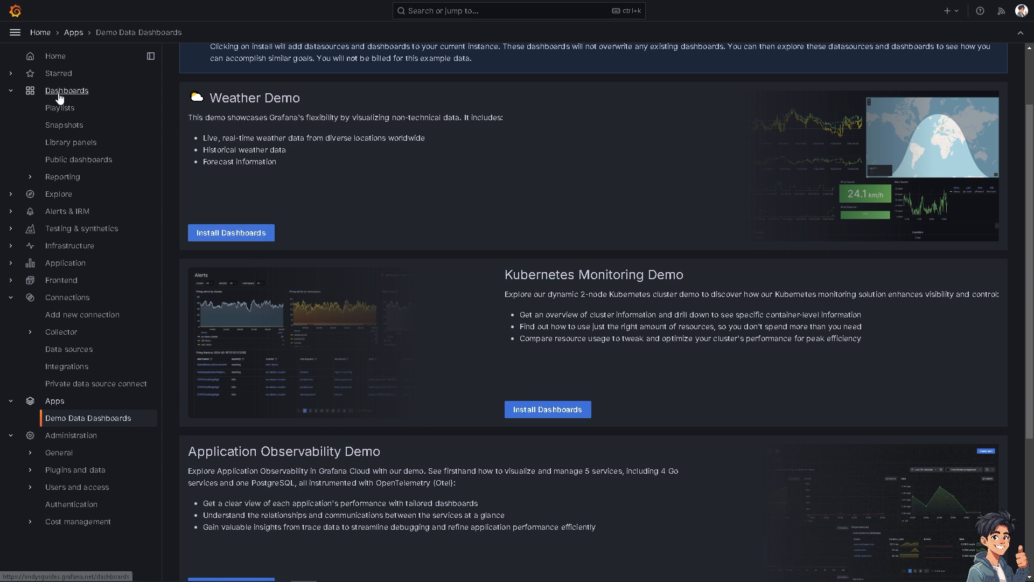
# Step: Browse Dashboards and open the GrafanaCloud folder's own page
pyautogui.click(65, 91)
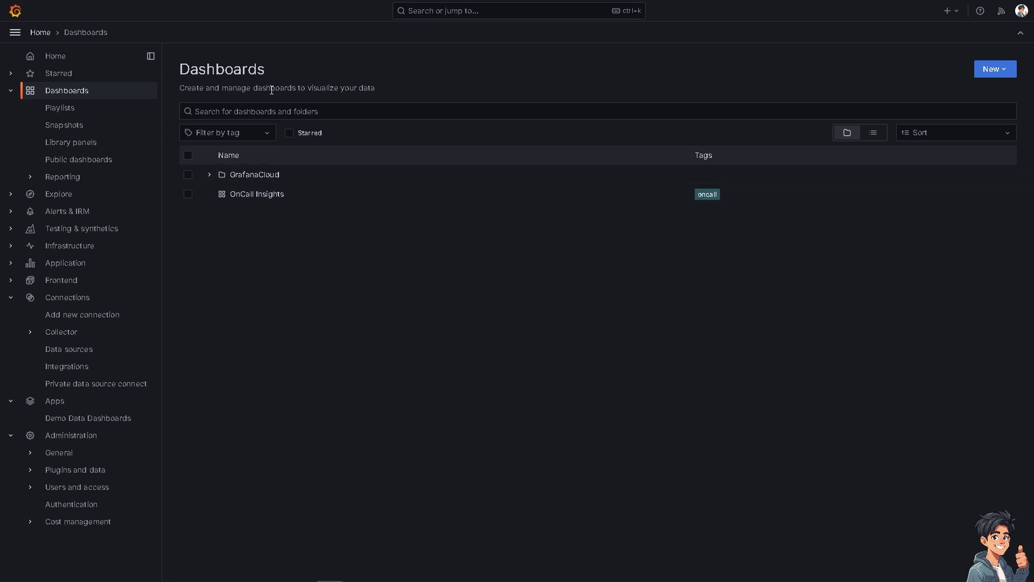
pyautogui.moveTo(492, 86)
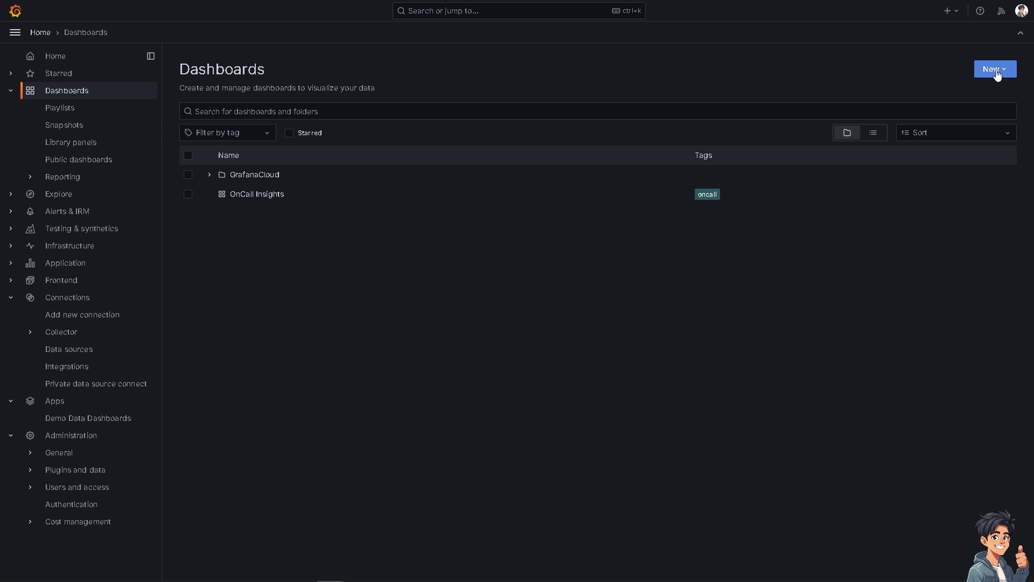
pyautogui.click(993, 70)
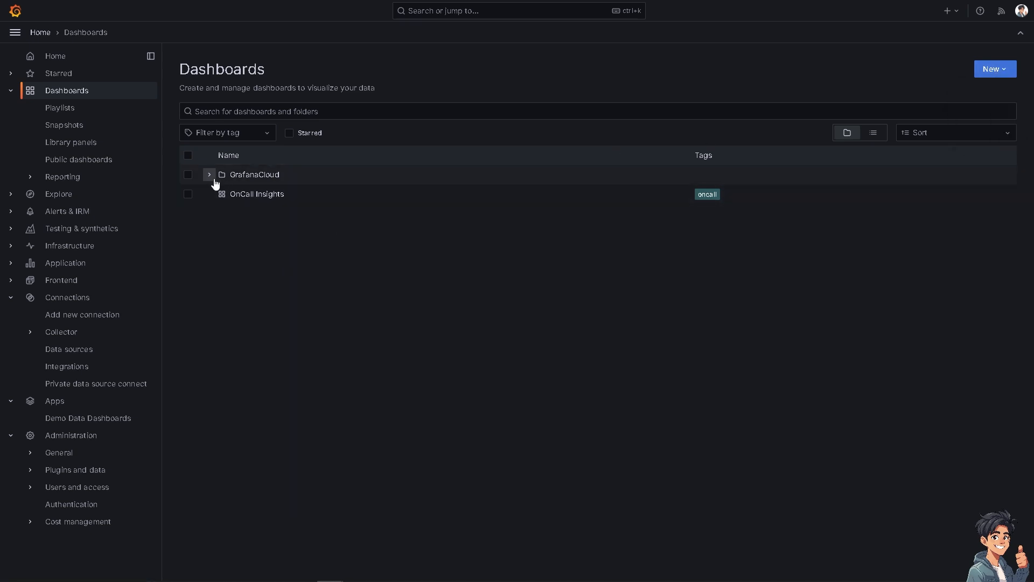
pyautogui.click(209, 175)
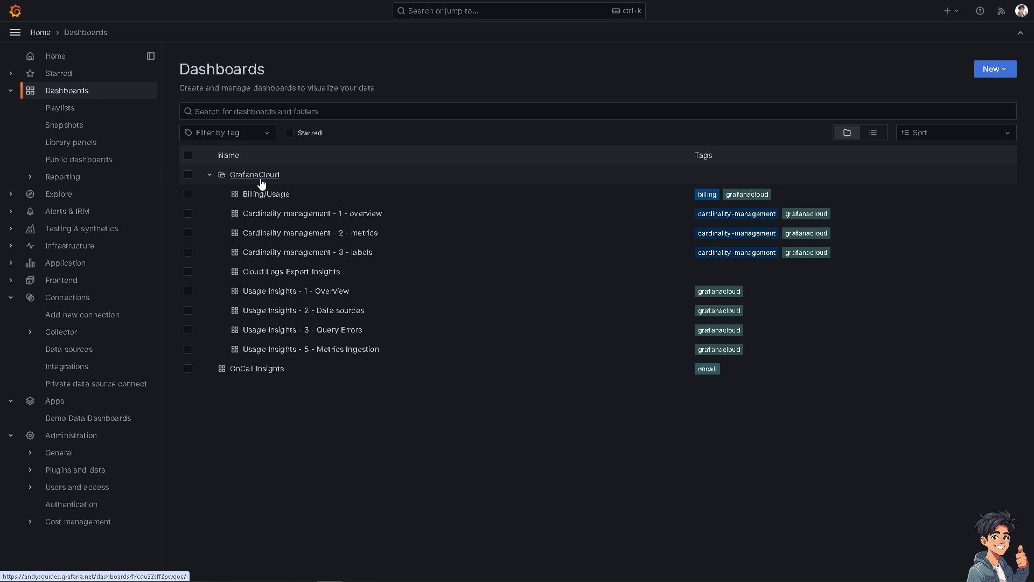
pyautogui.click(253, 174)
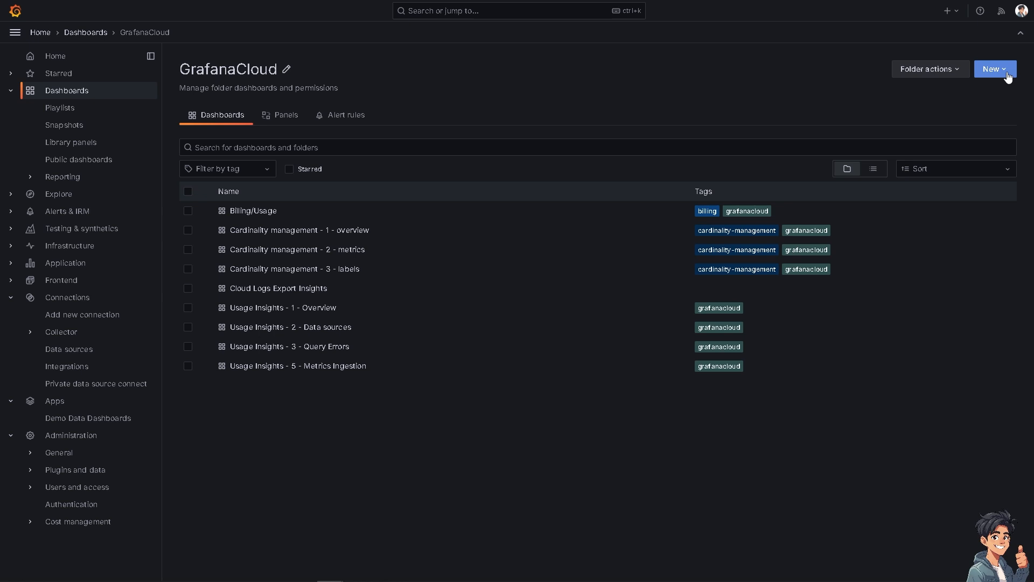
# Step: Use Folder actions to open Manage permissions for the GrafanaCloud folder
pyautogui.click(927, 68)
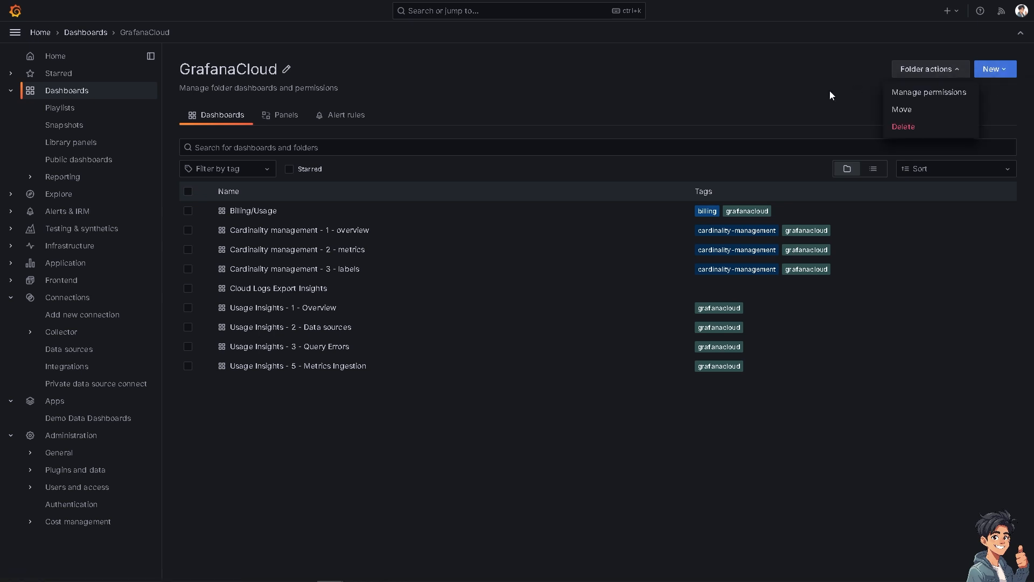
pyautogui.moveTo(928, 79)
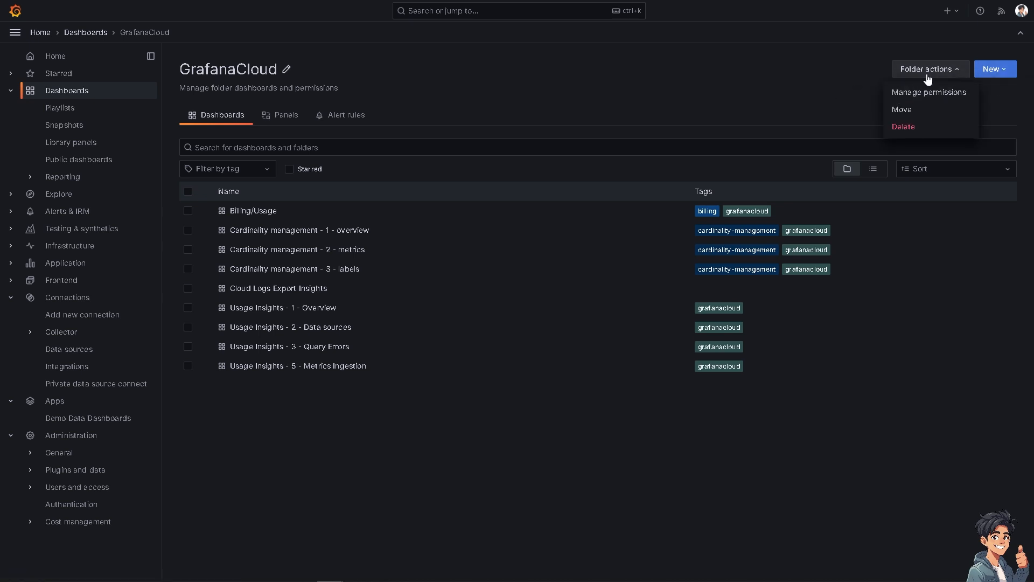
pyautogui.click(929, 91)
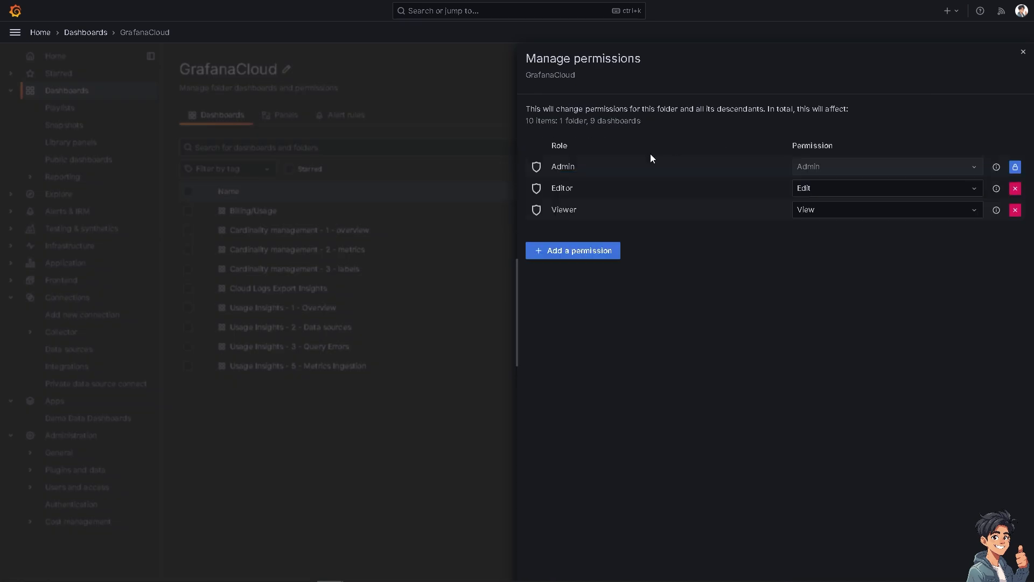
pyautogui.moveTo(538, 97)
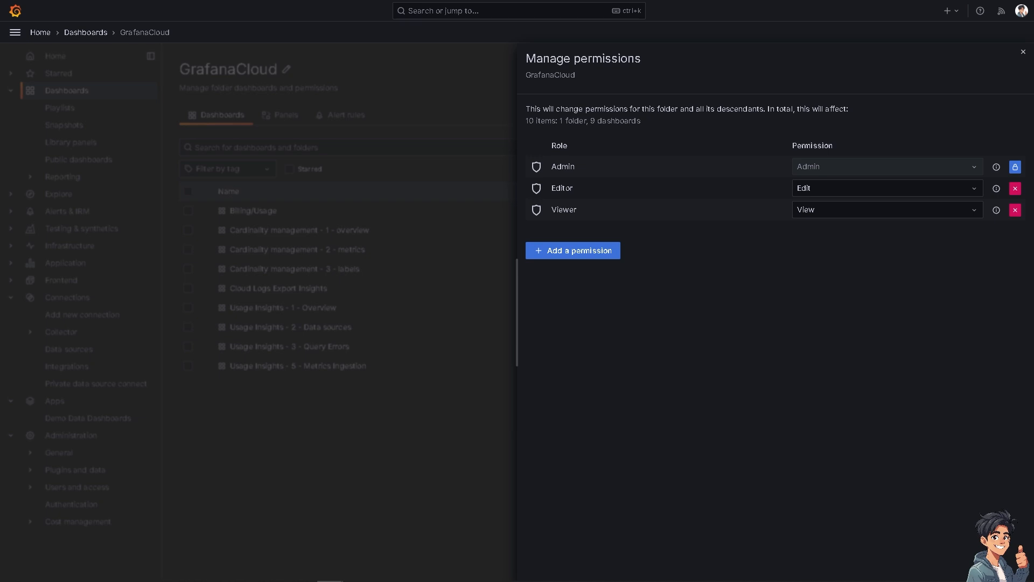
pyautogui.moveTo(679, 190)
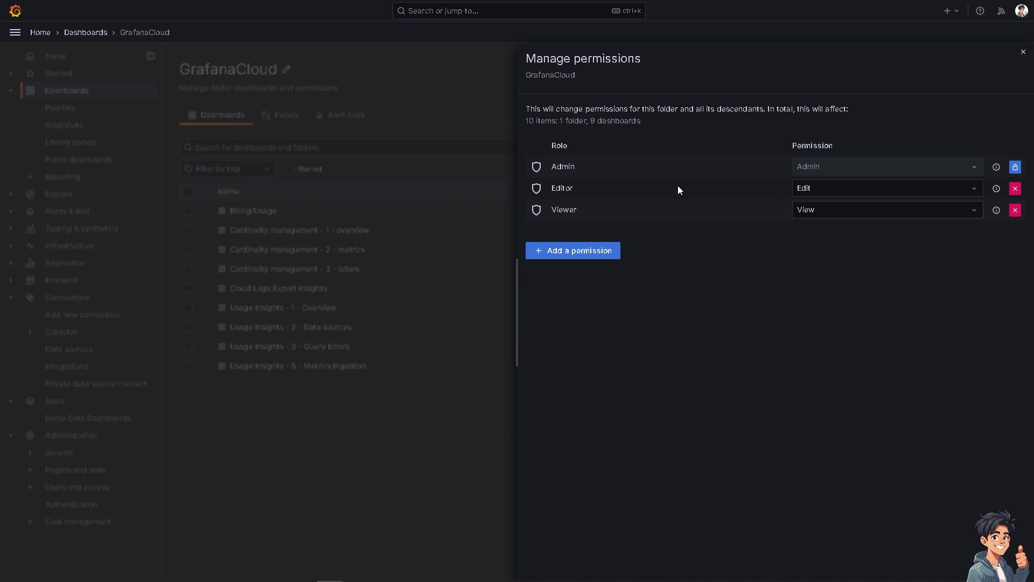
pyautogui.moveTo(554, 167)
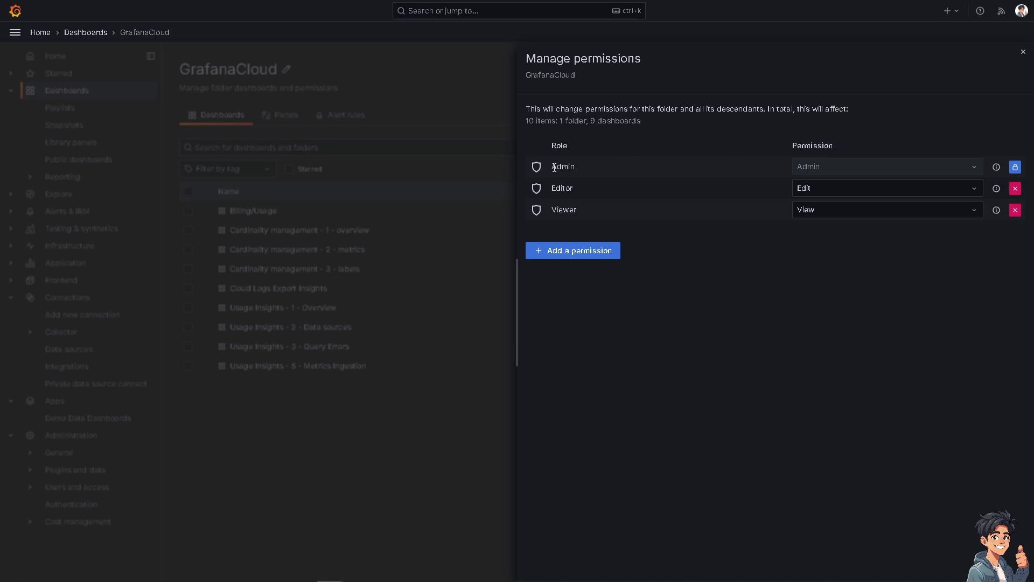
pyautogui.doubleClick(562, 167)
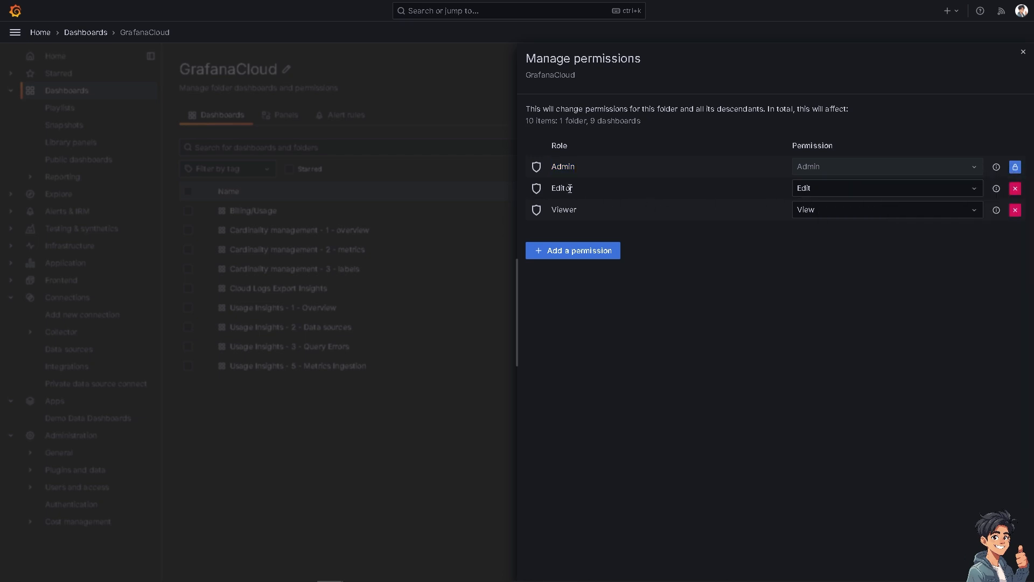
pyautogui.click(885, 187)
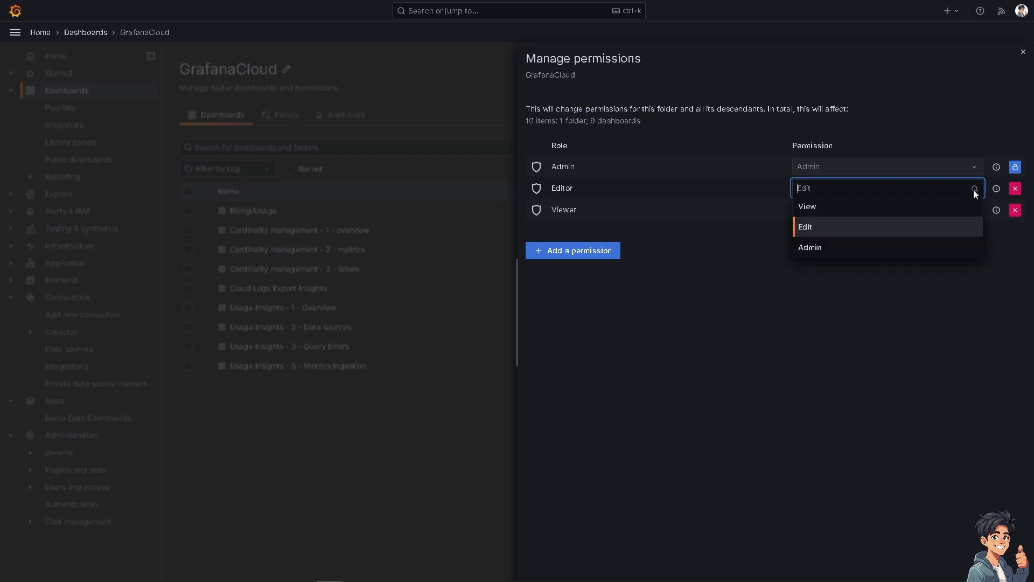
pyautogui.click(805, 227)
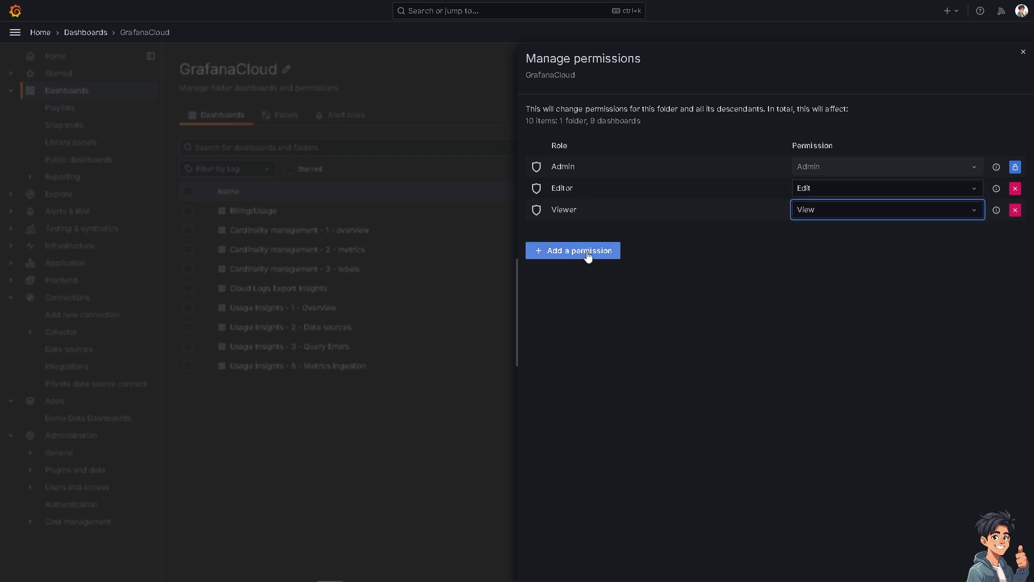
# Step: Add a new permission row granted to a User, leaving the user unchosen
pyautogui.click(572, 251)
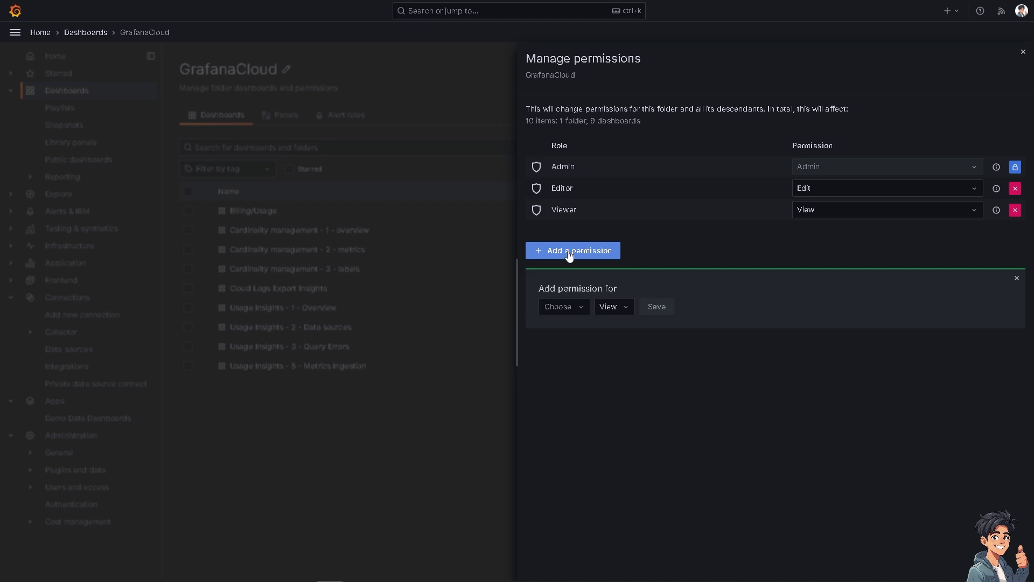
pyautogui.click(562, 306)
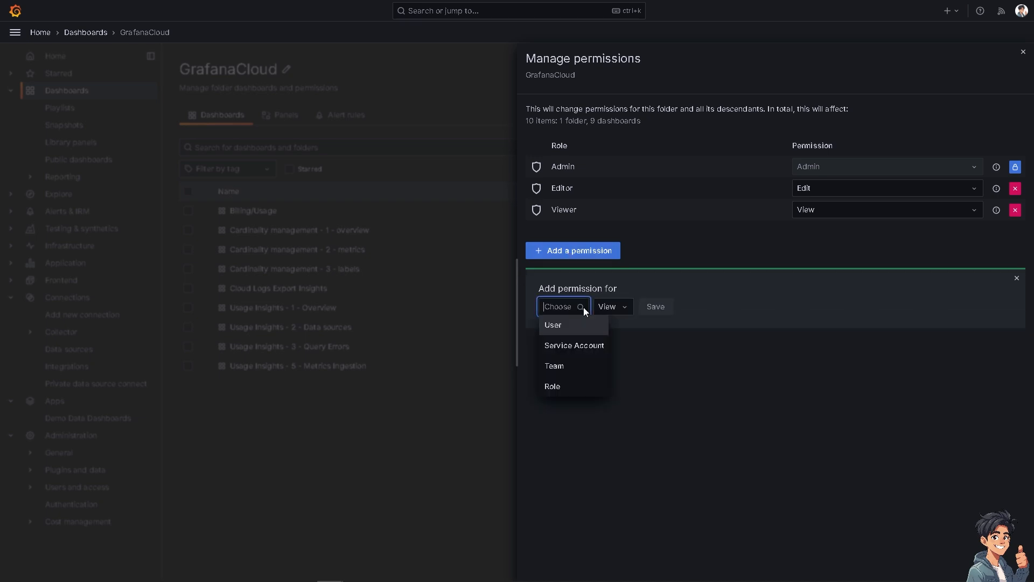
pyautogui.click(553, 324)
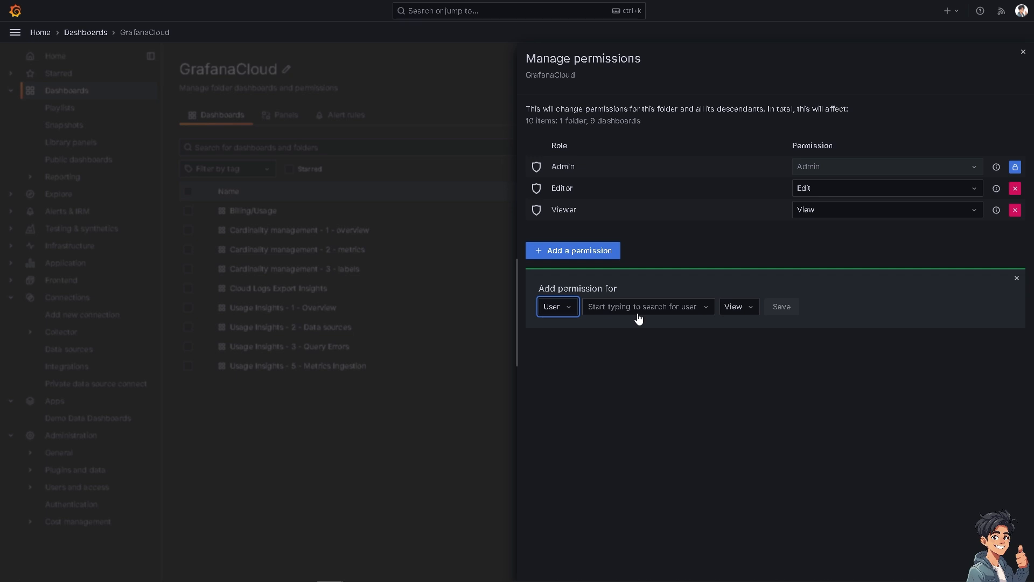
pyautogui.click(646, 306)
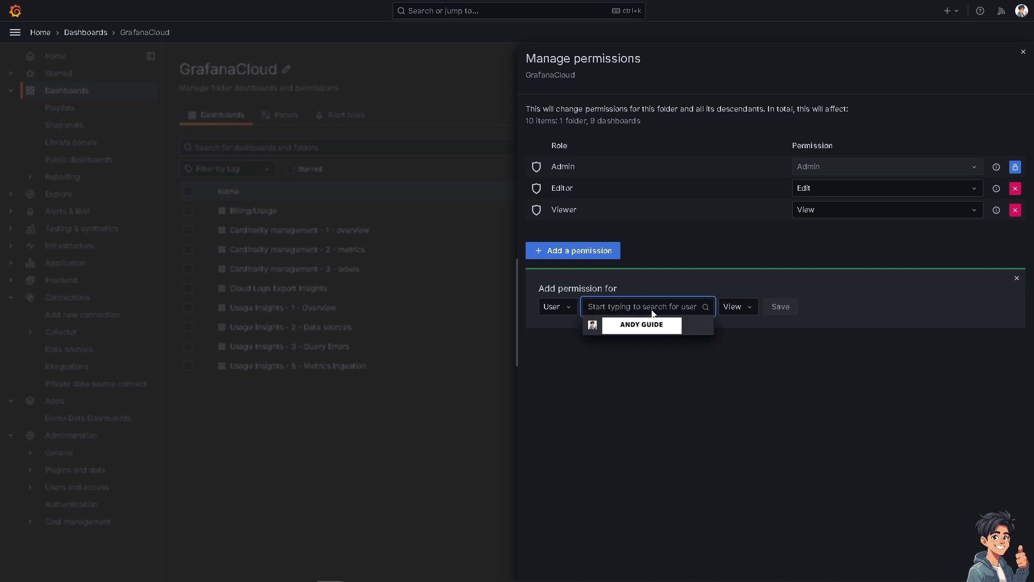
# Step: Set the new permission row's level to Edit
pyautogui.click(734, 306)
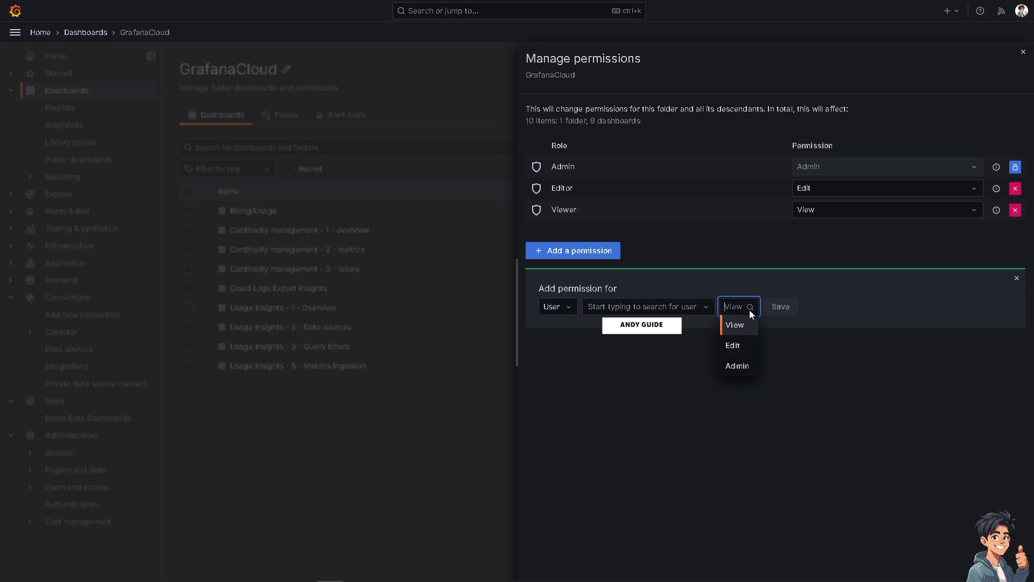
pyautogui.click(731, 345)
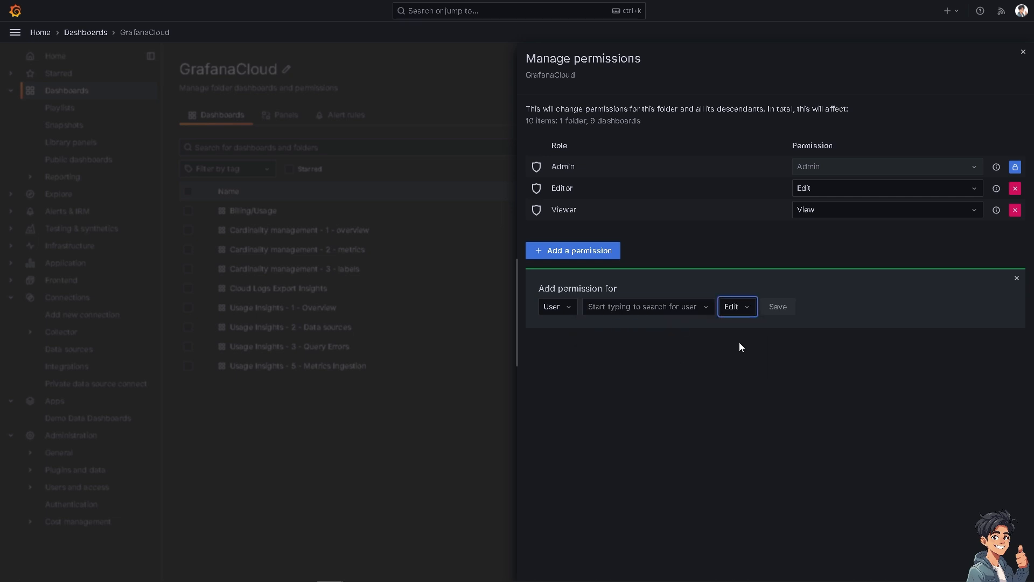
pyautogui.click(735, 306)
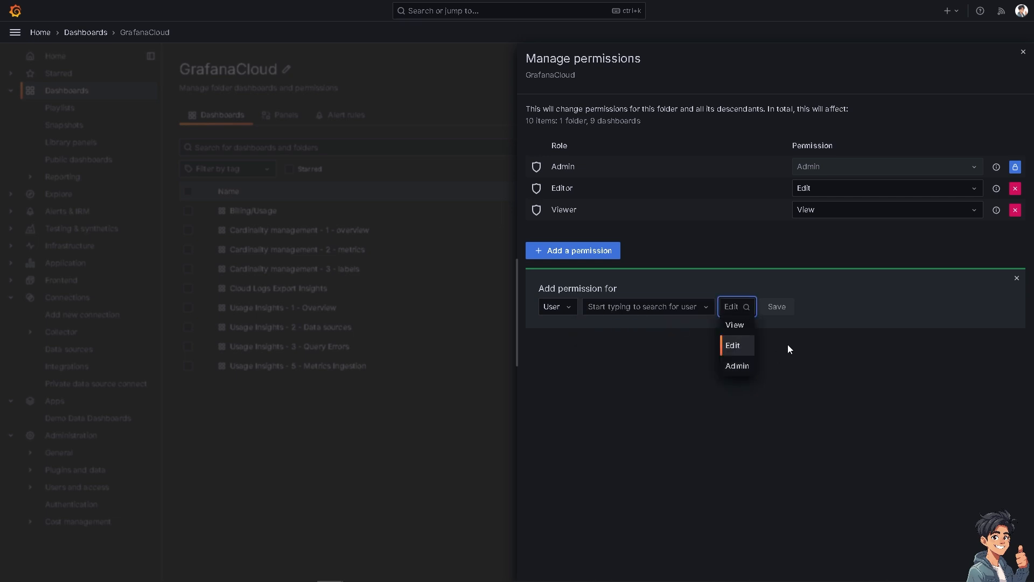
pyautogui.click(732, 344)
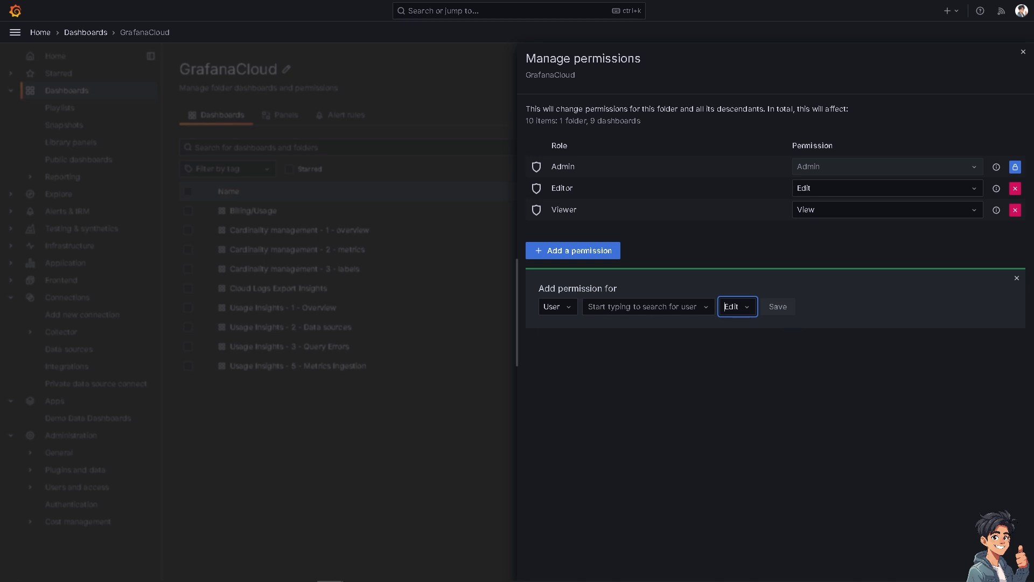
pyautogui.moveTo(744, 315)
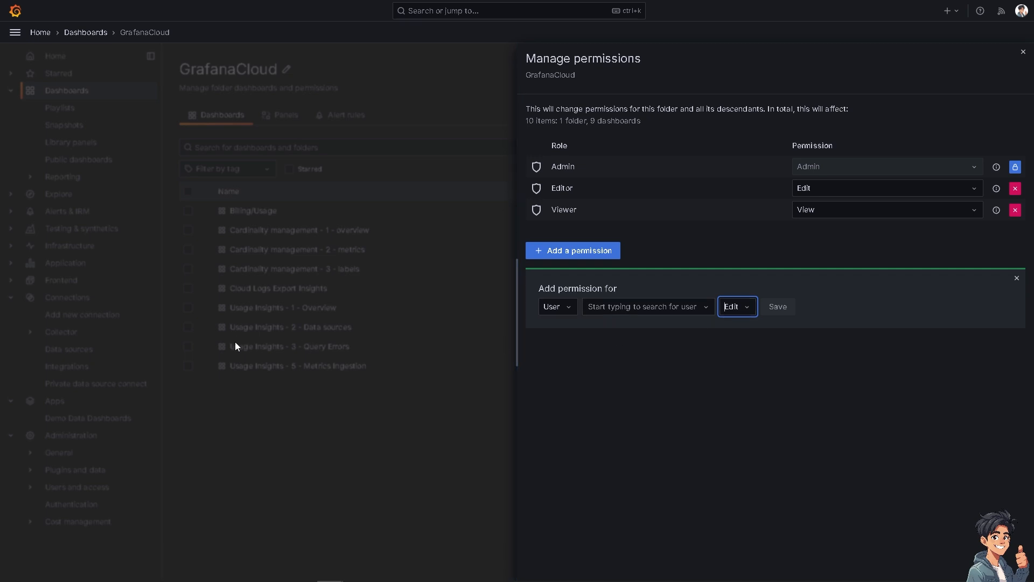
pyautogui.moveTo(293, 375)
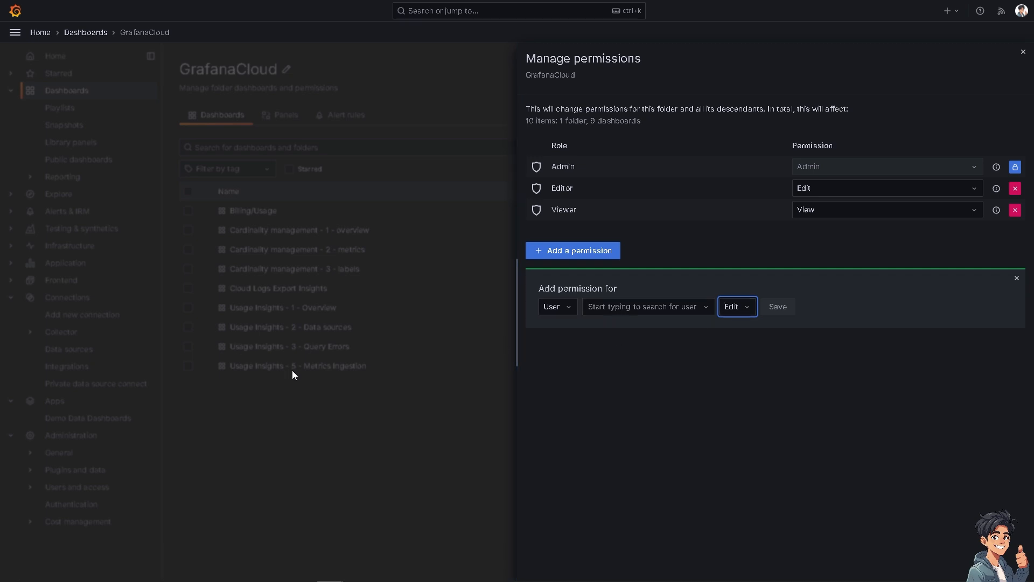
pyautogui.moveTo(295, 377)
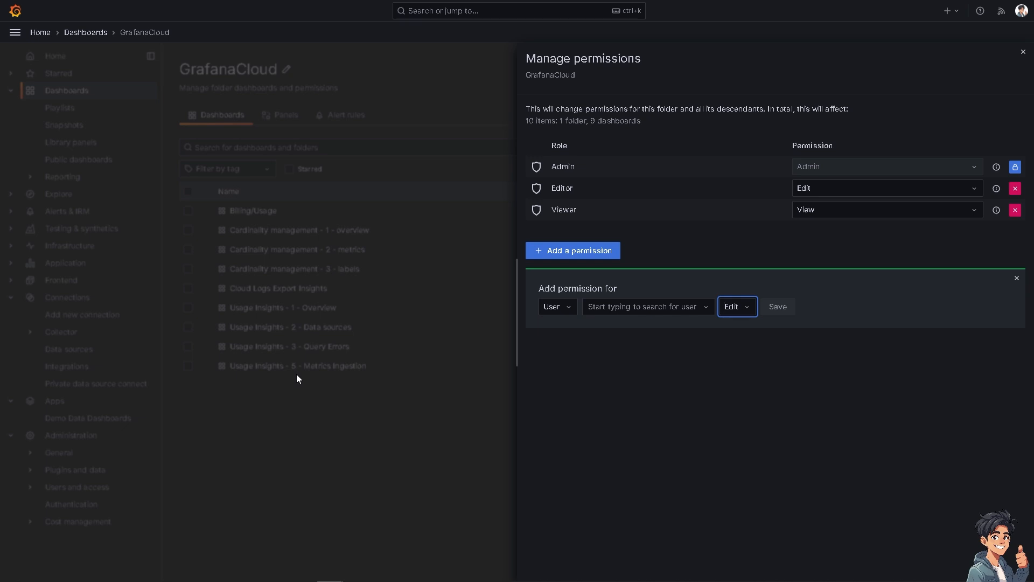
pyautogui.moveTo(340, 391)
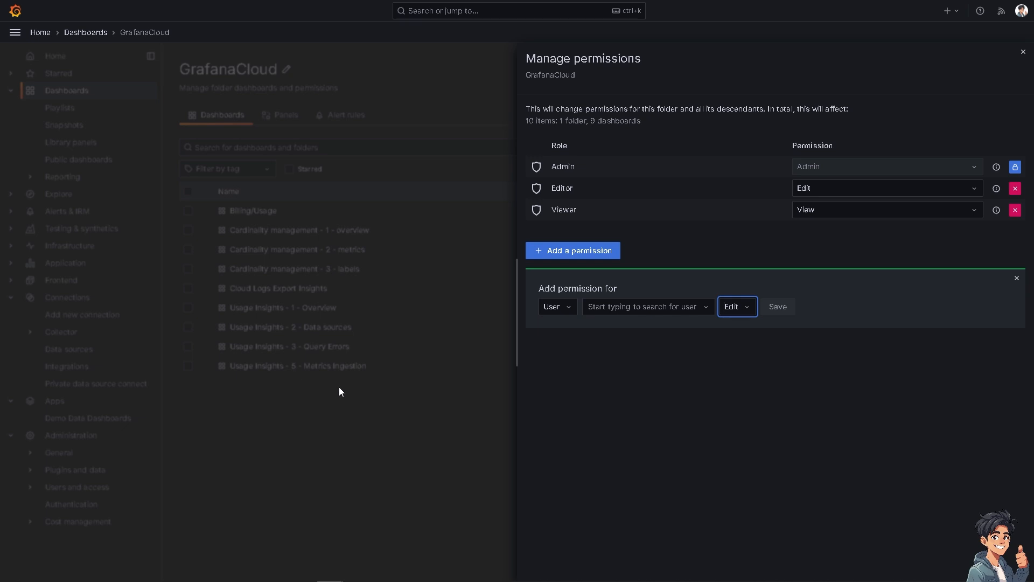